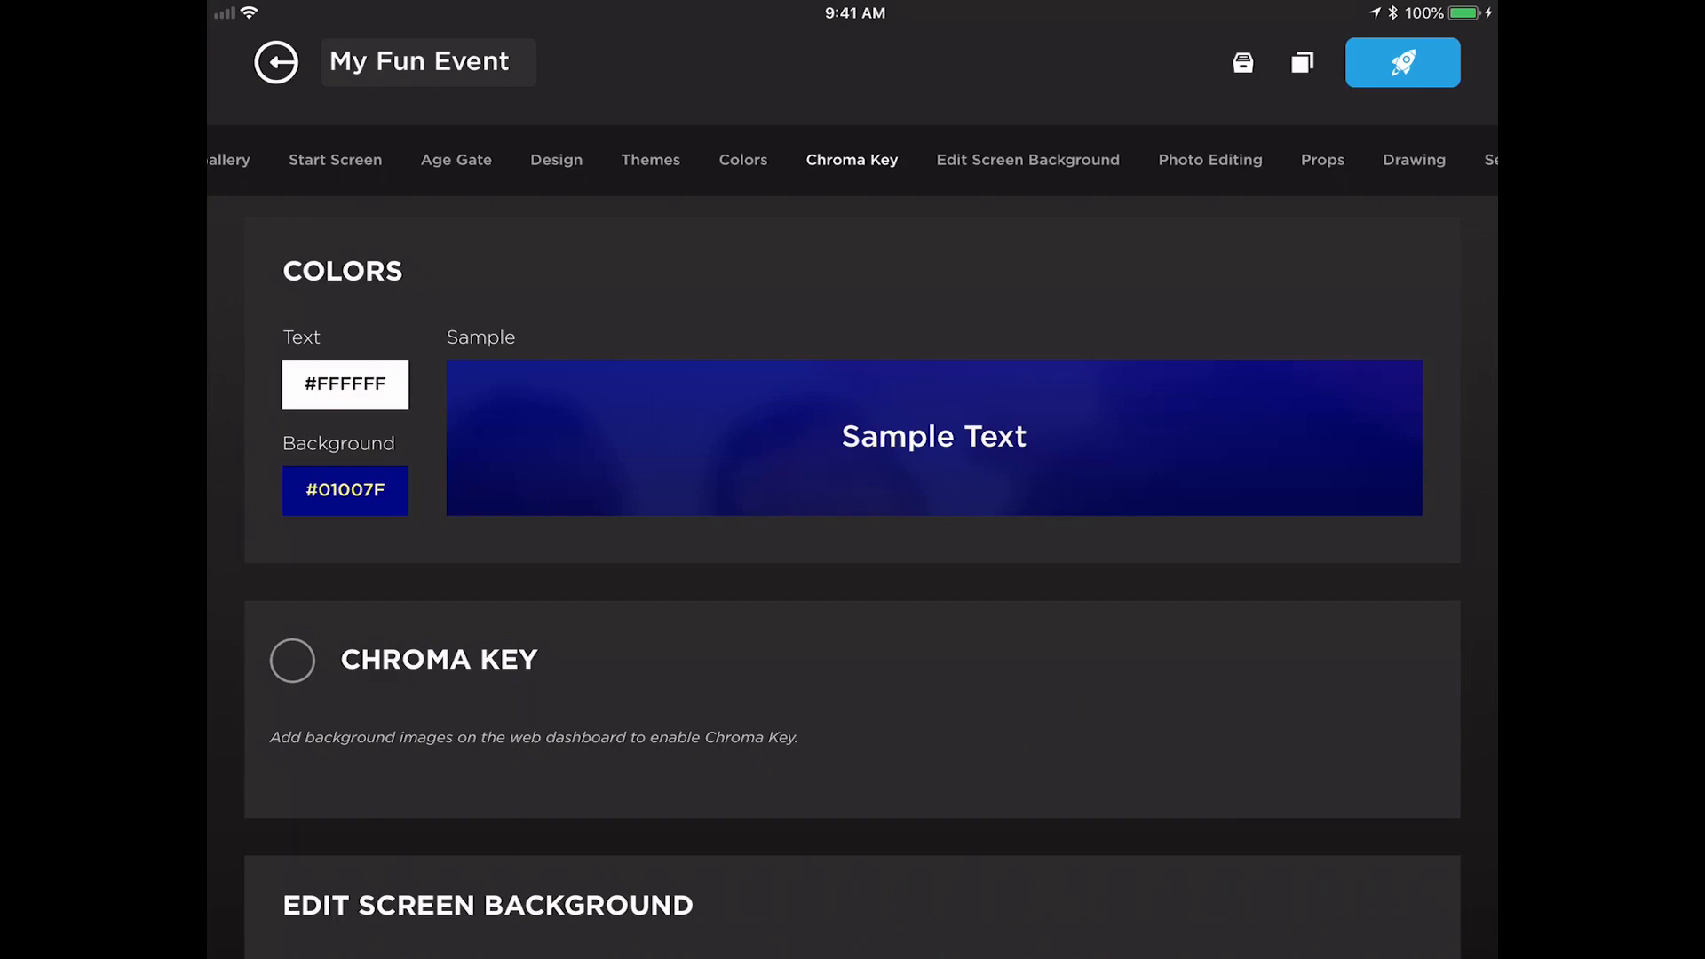
- Change the event's background colour from dark blue to red (#B3000A), keeping white text
click(344, 490)
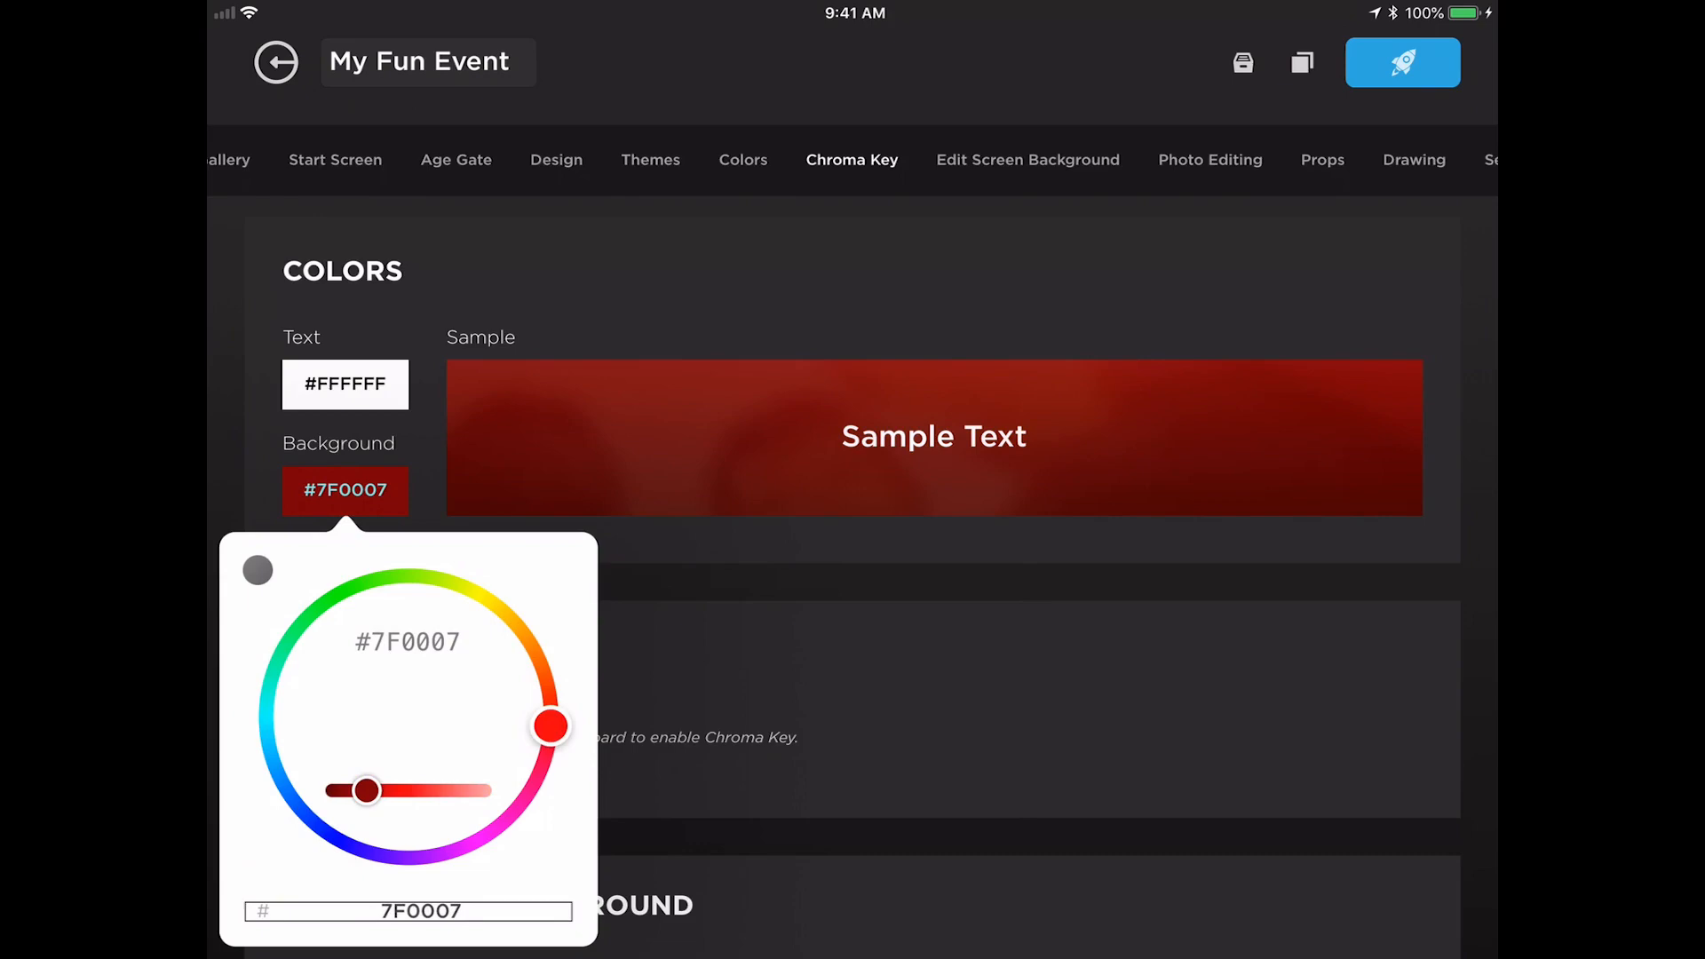
drag(364, 790, 383, 790)
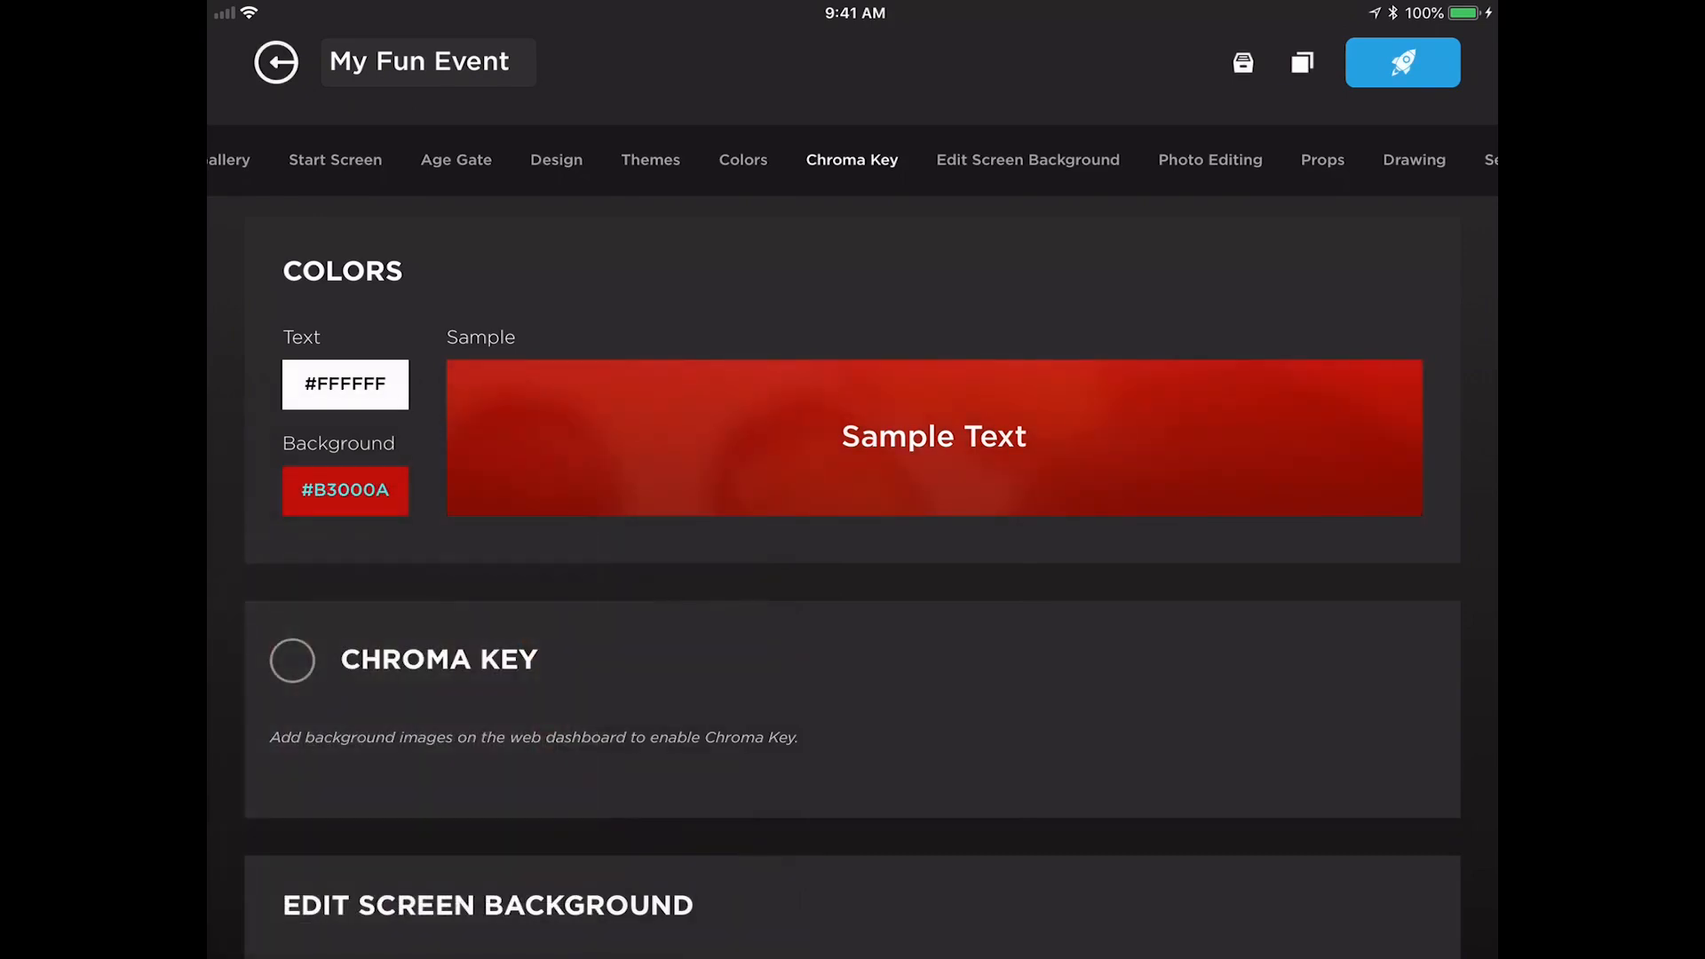
- Launch the event and choose Test in the Preflight Check to see the red start screen
click(1403, 62)
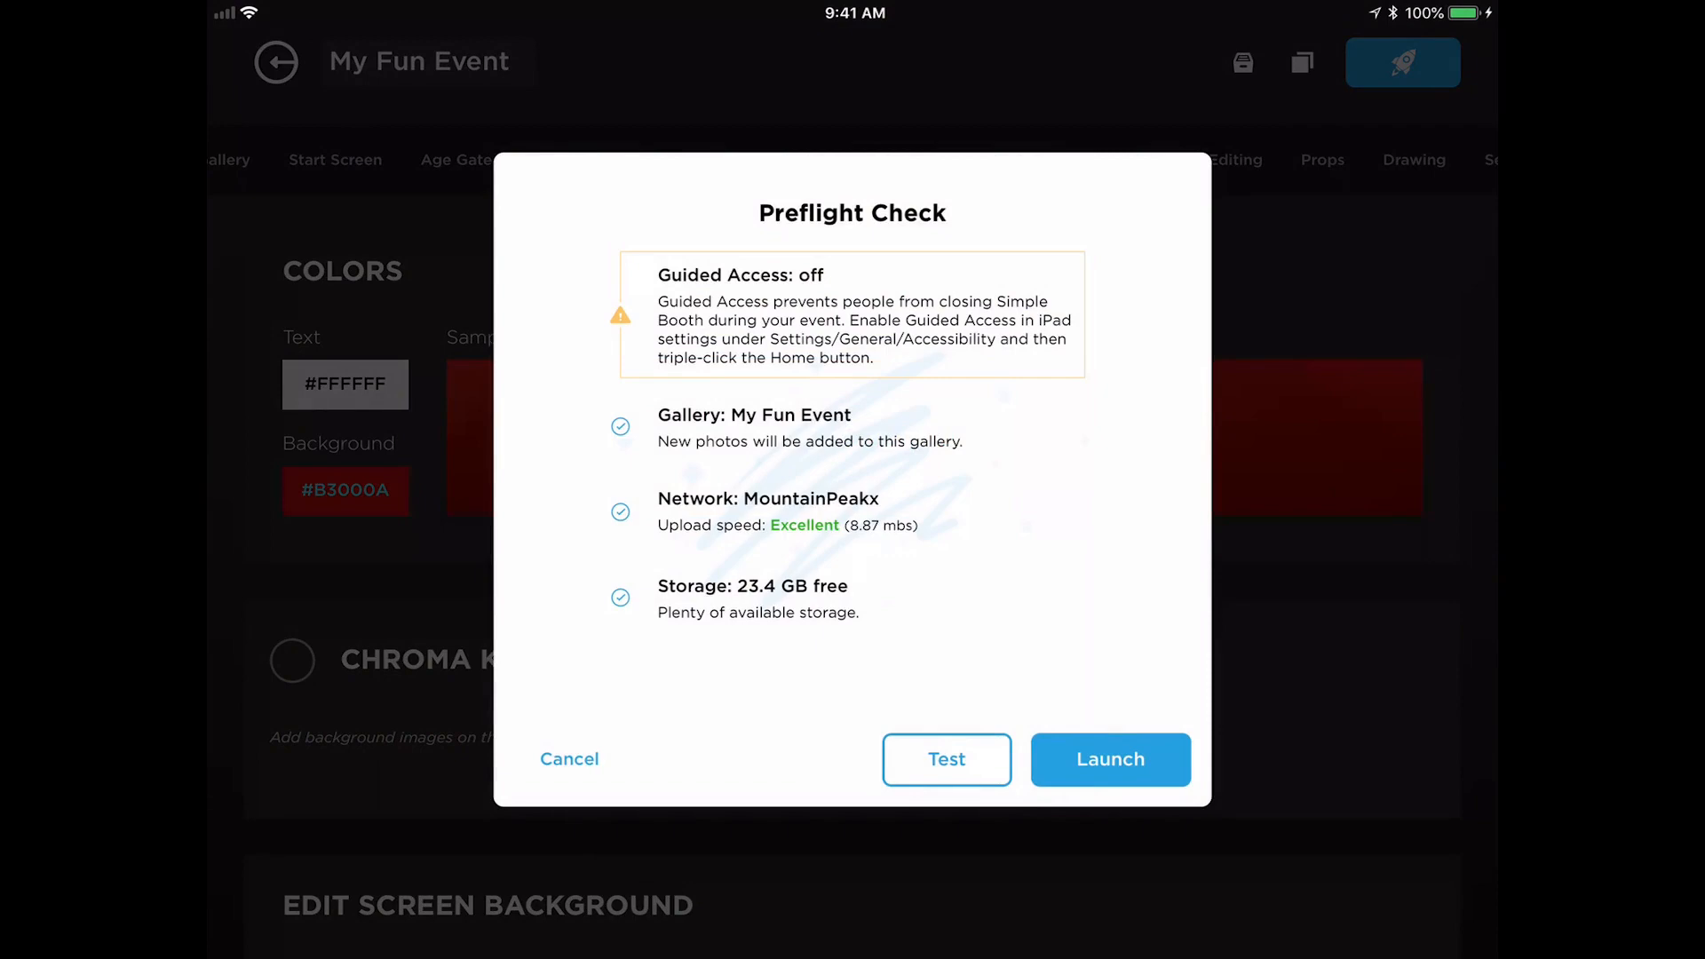
click(945, 758)
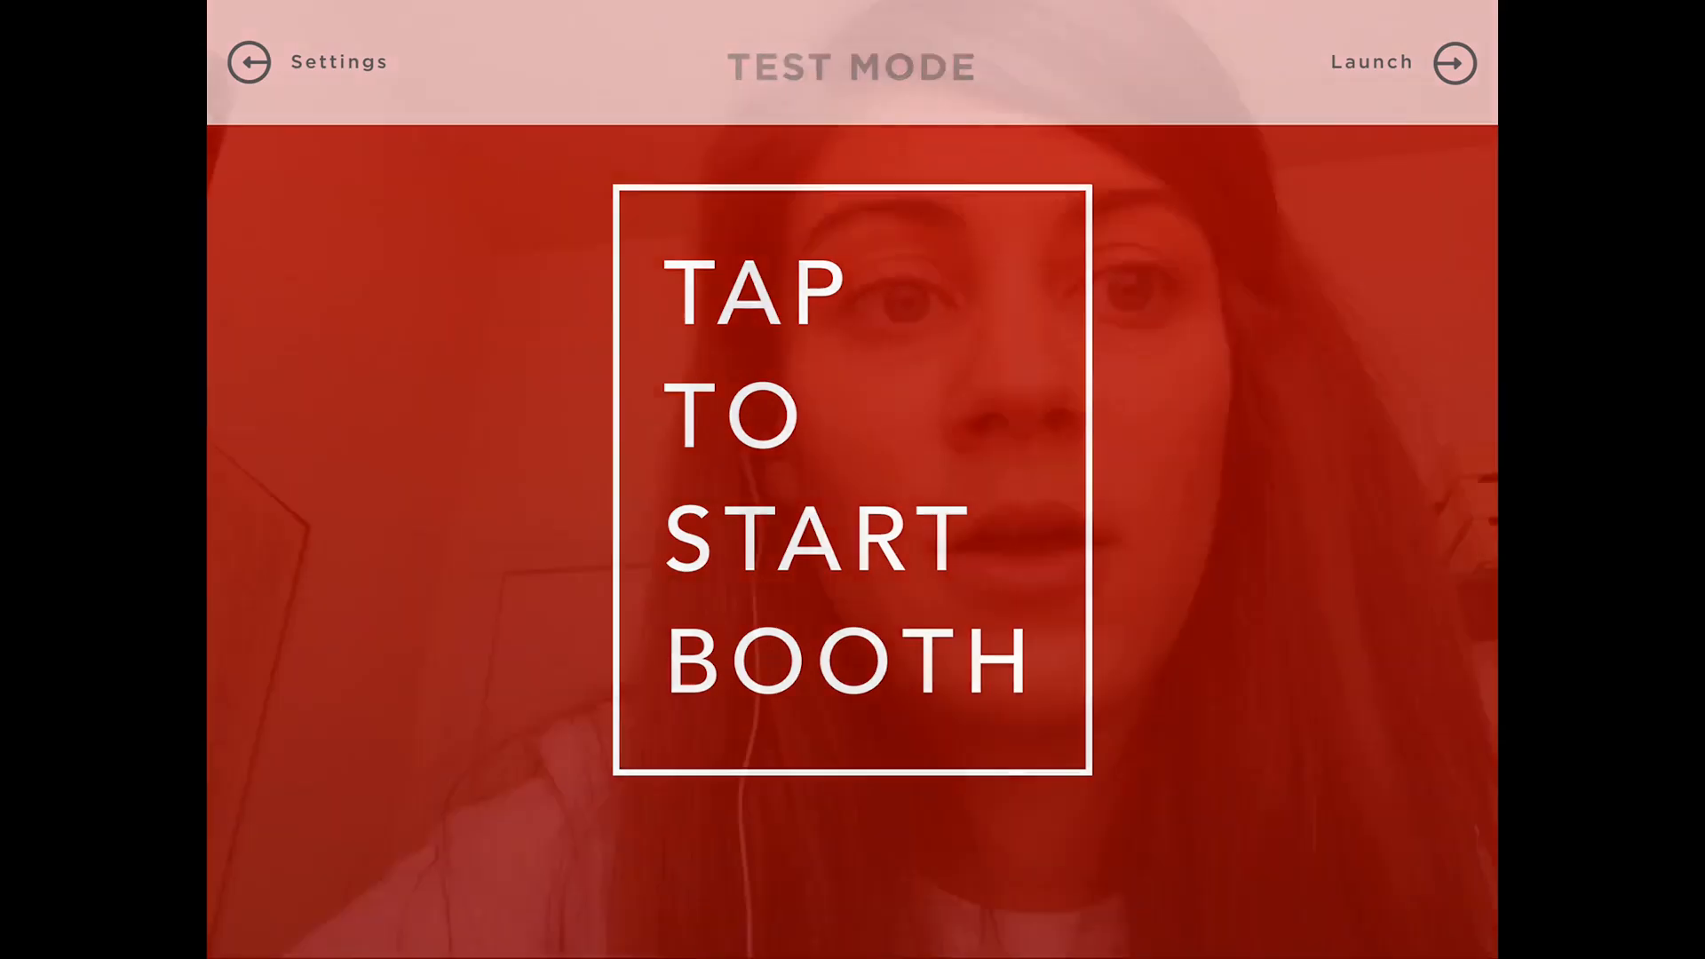
- Take a test photo, send it, skip sharing, and return to the My Fun Event settings
click(851, 484)
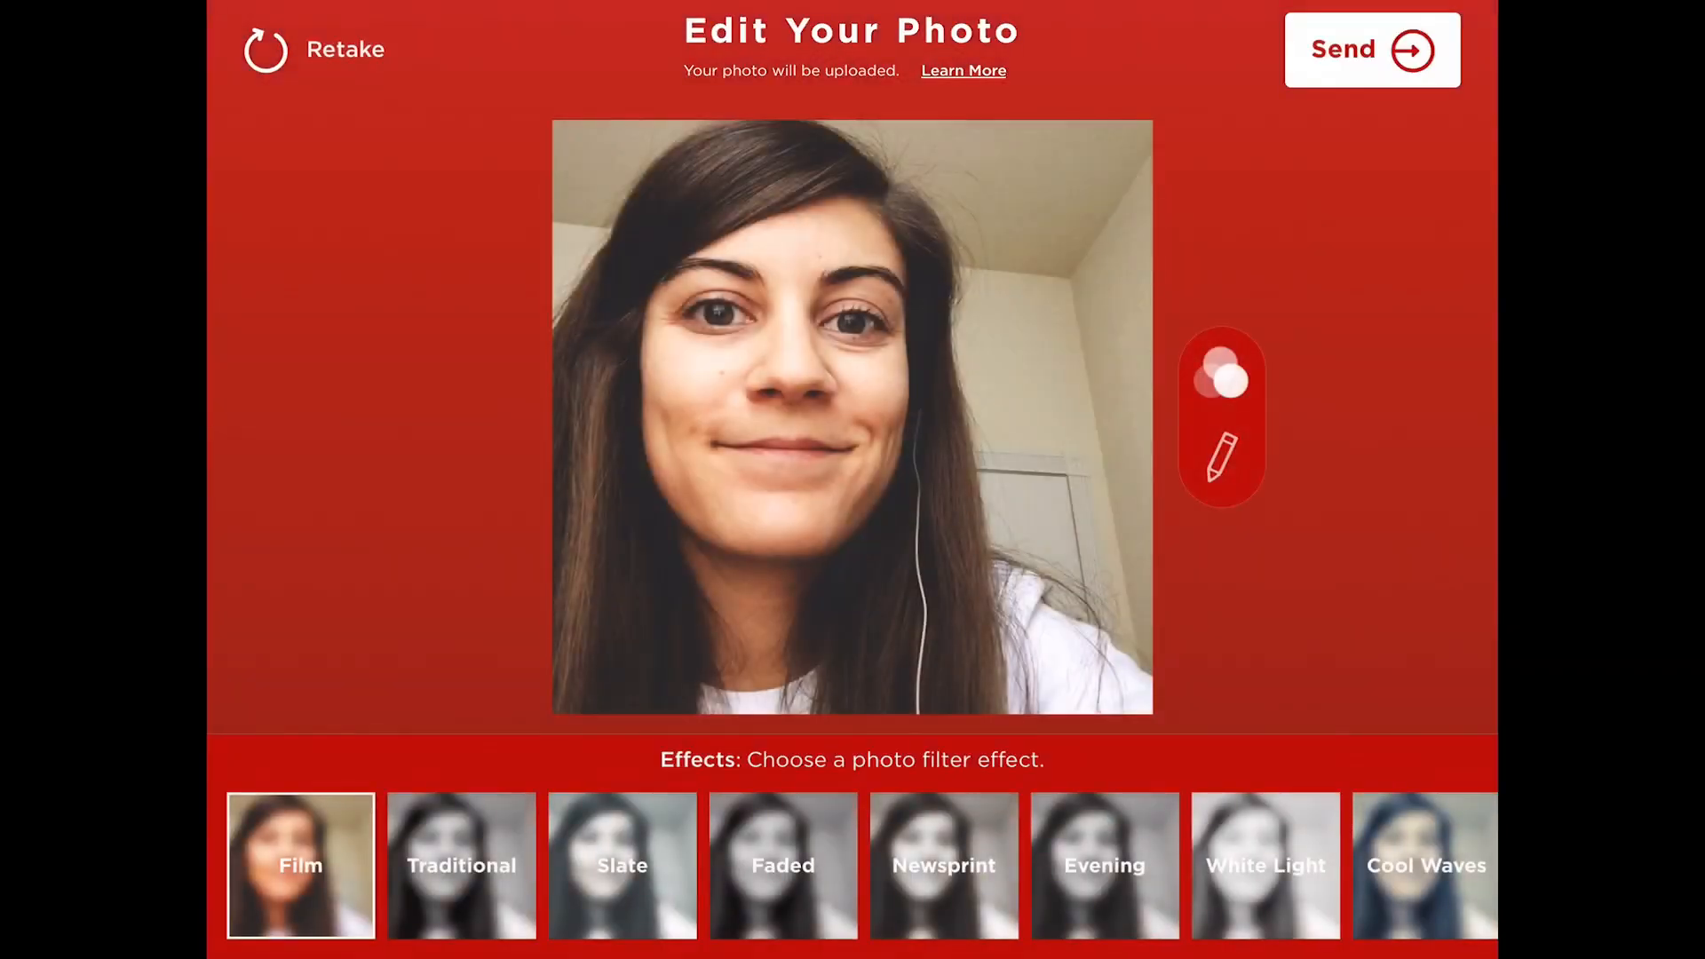
click(1364, 48)
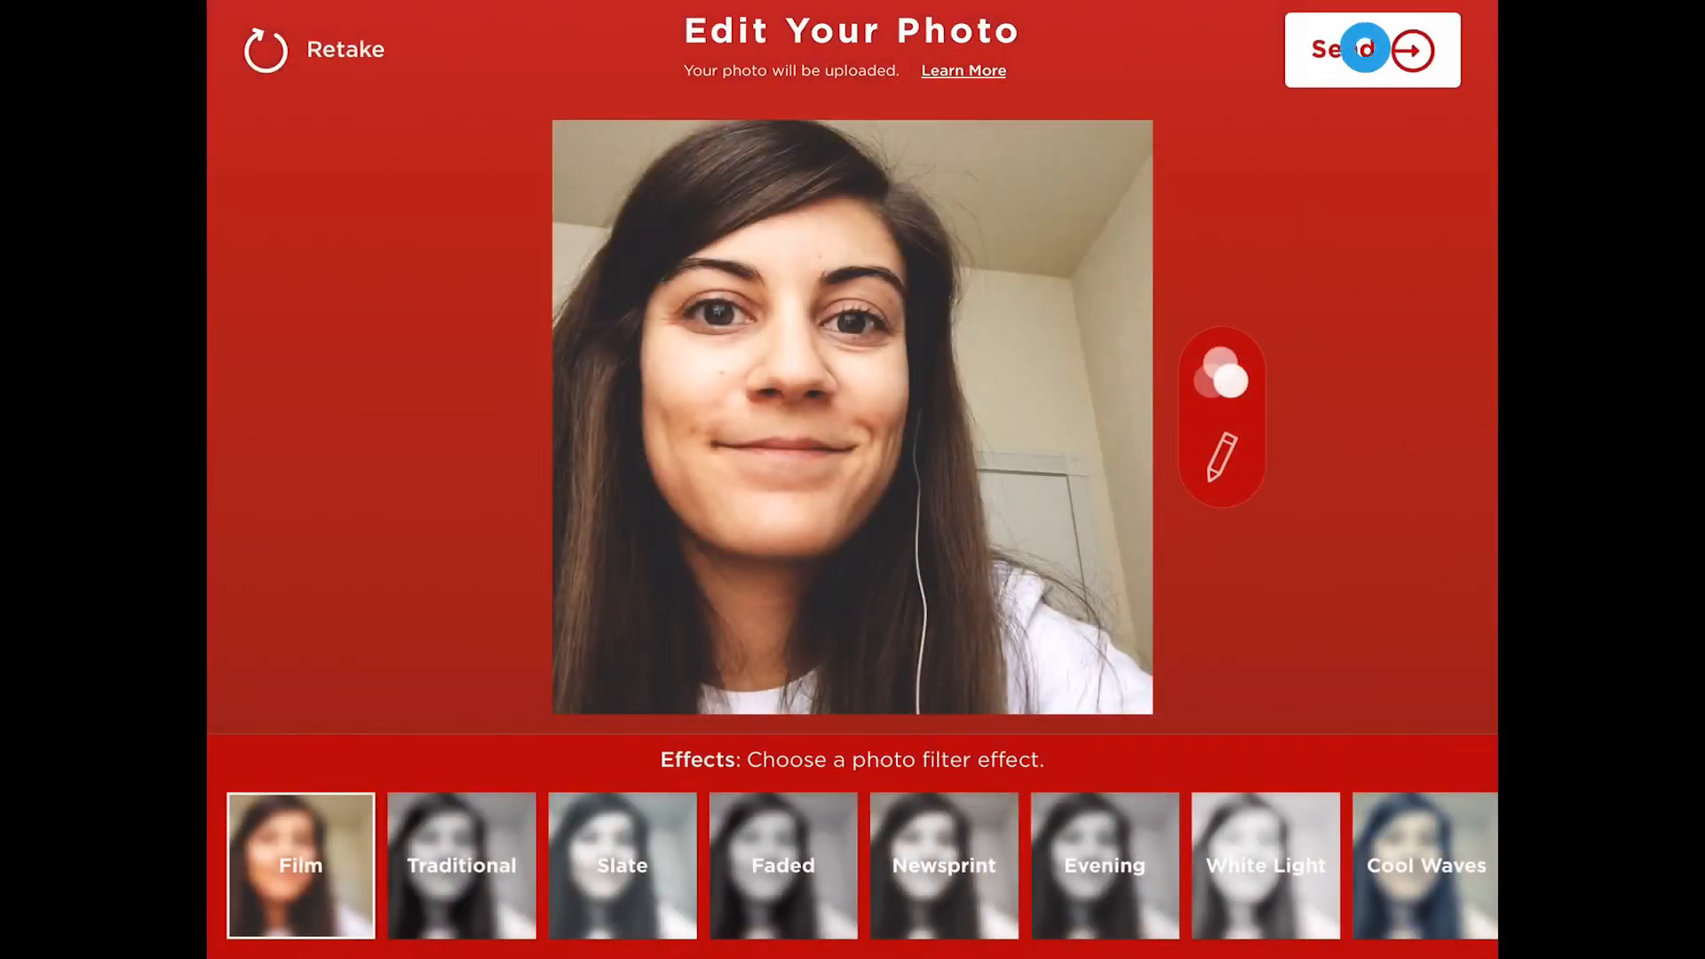
click(1373, 49)
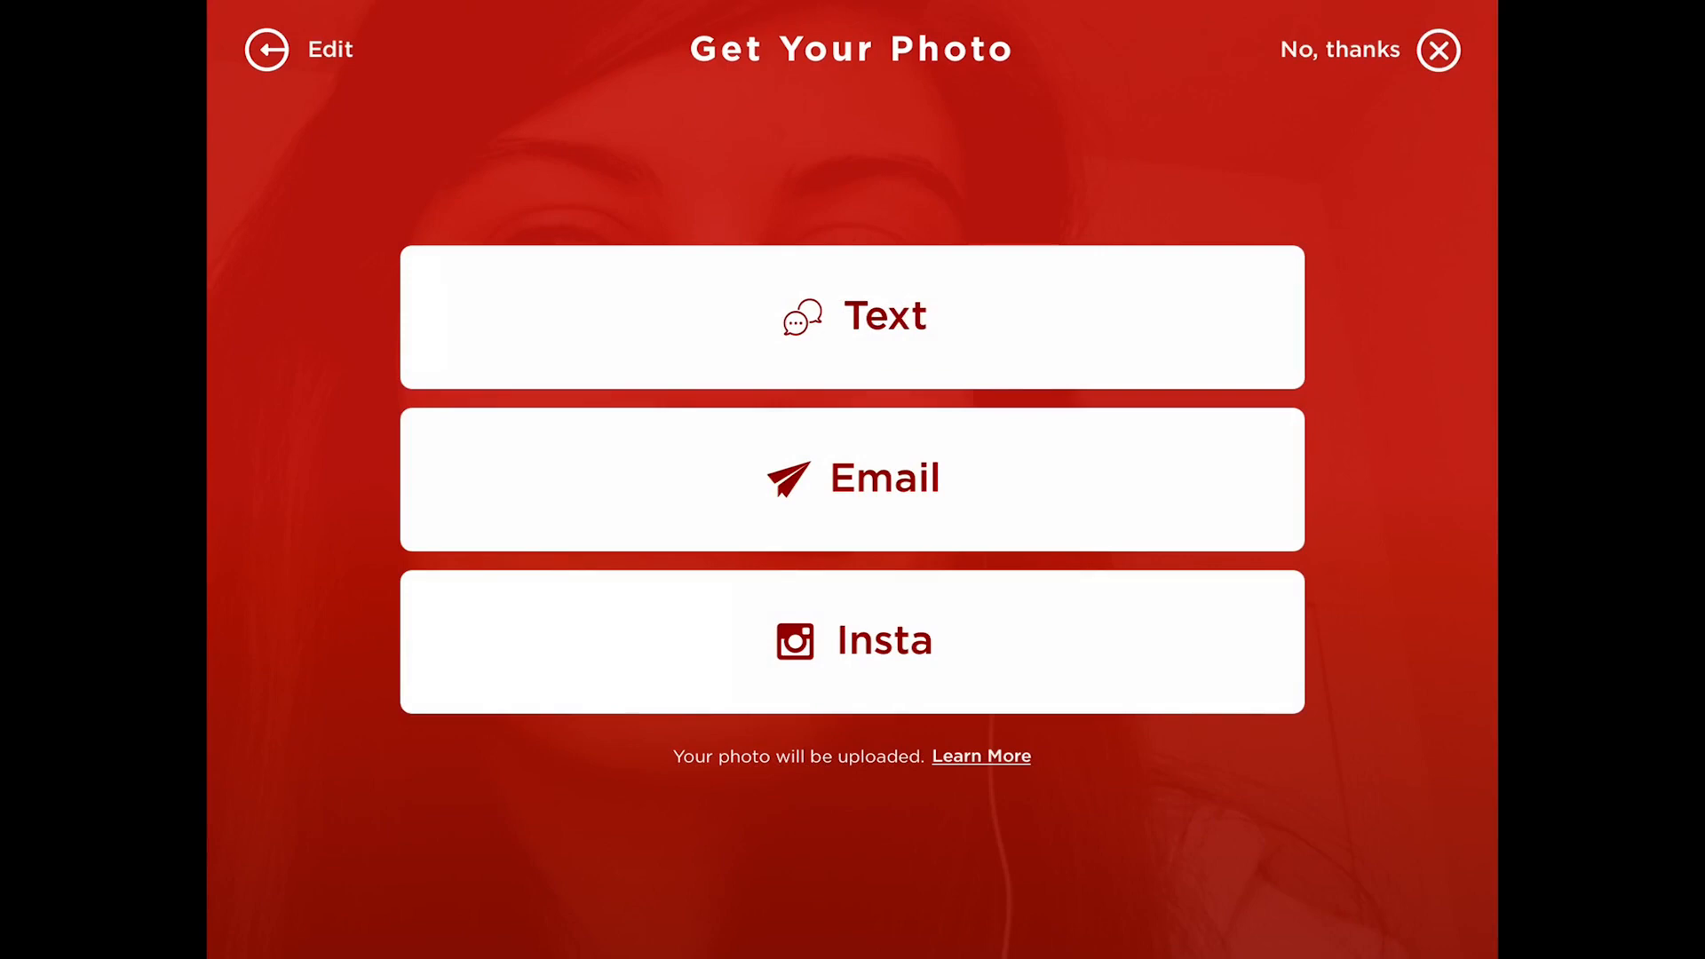
click(1340, 50)
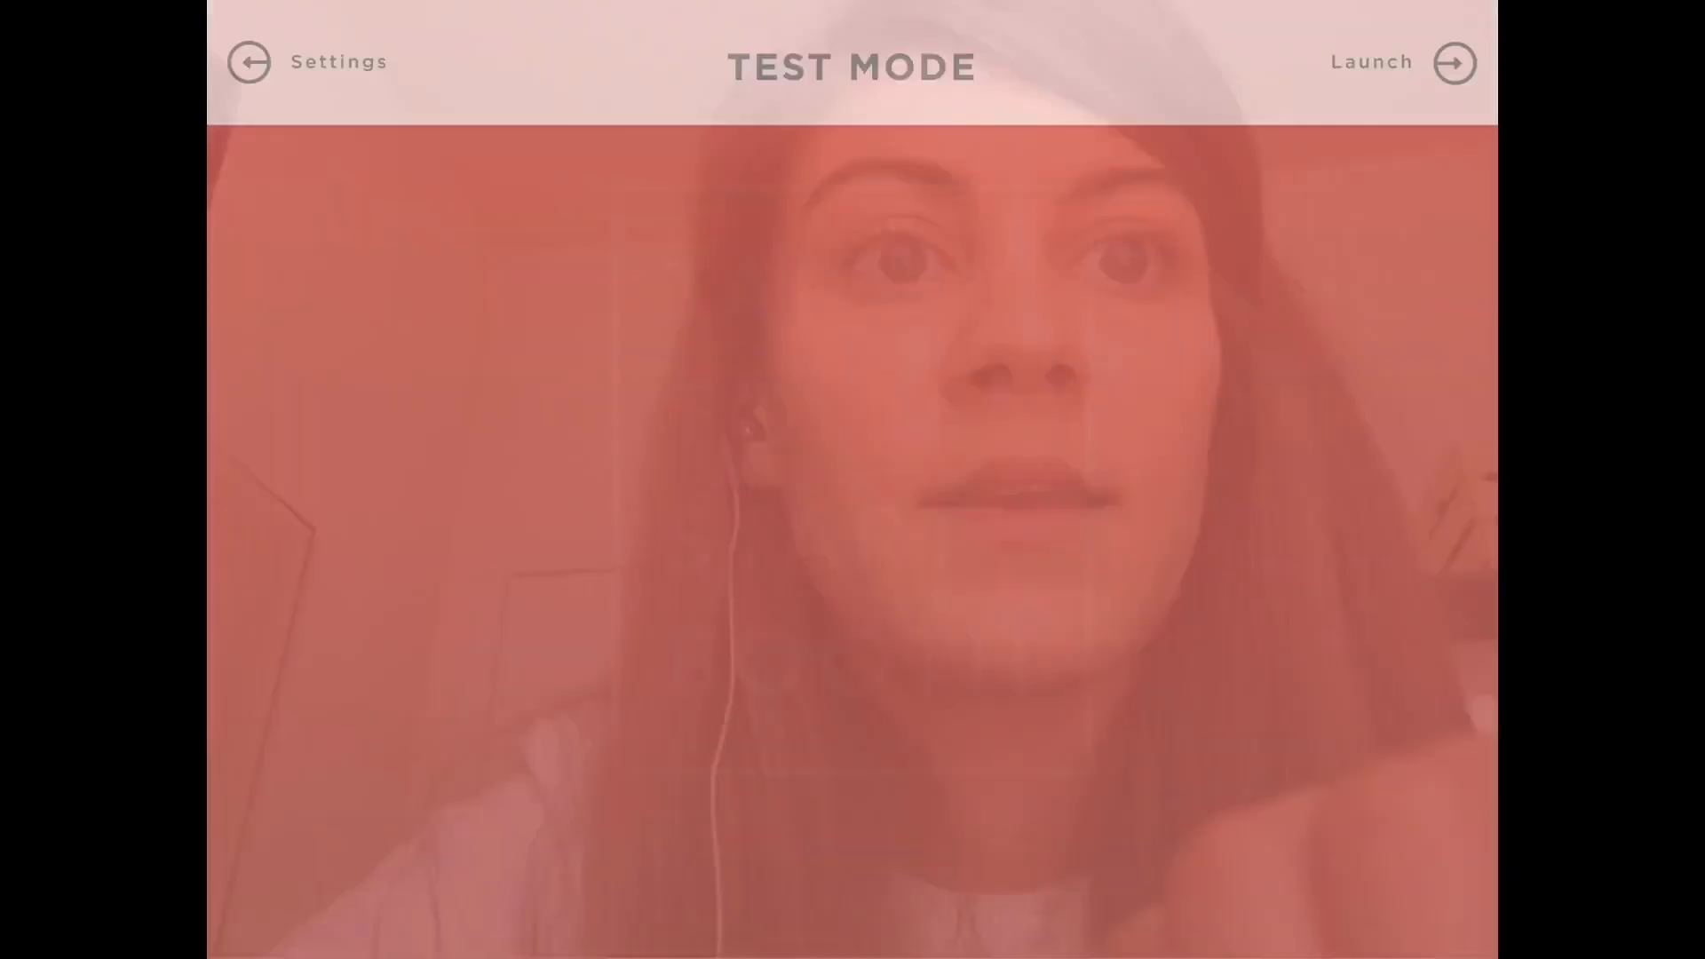
click(1369, 62)
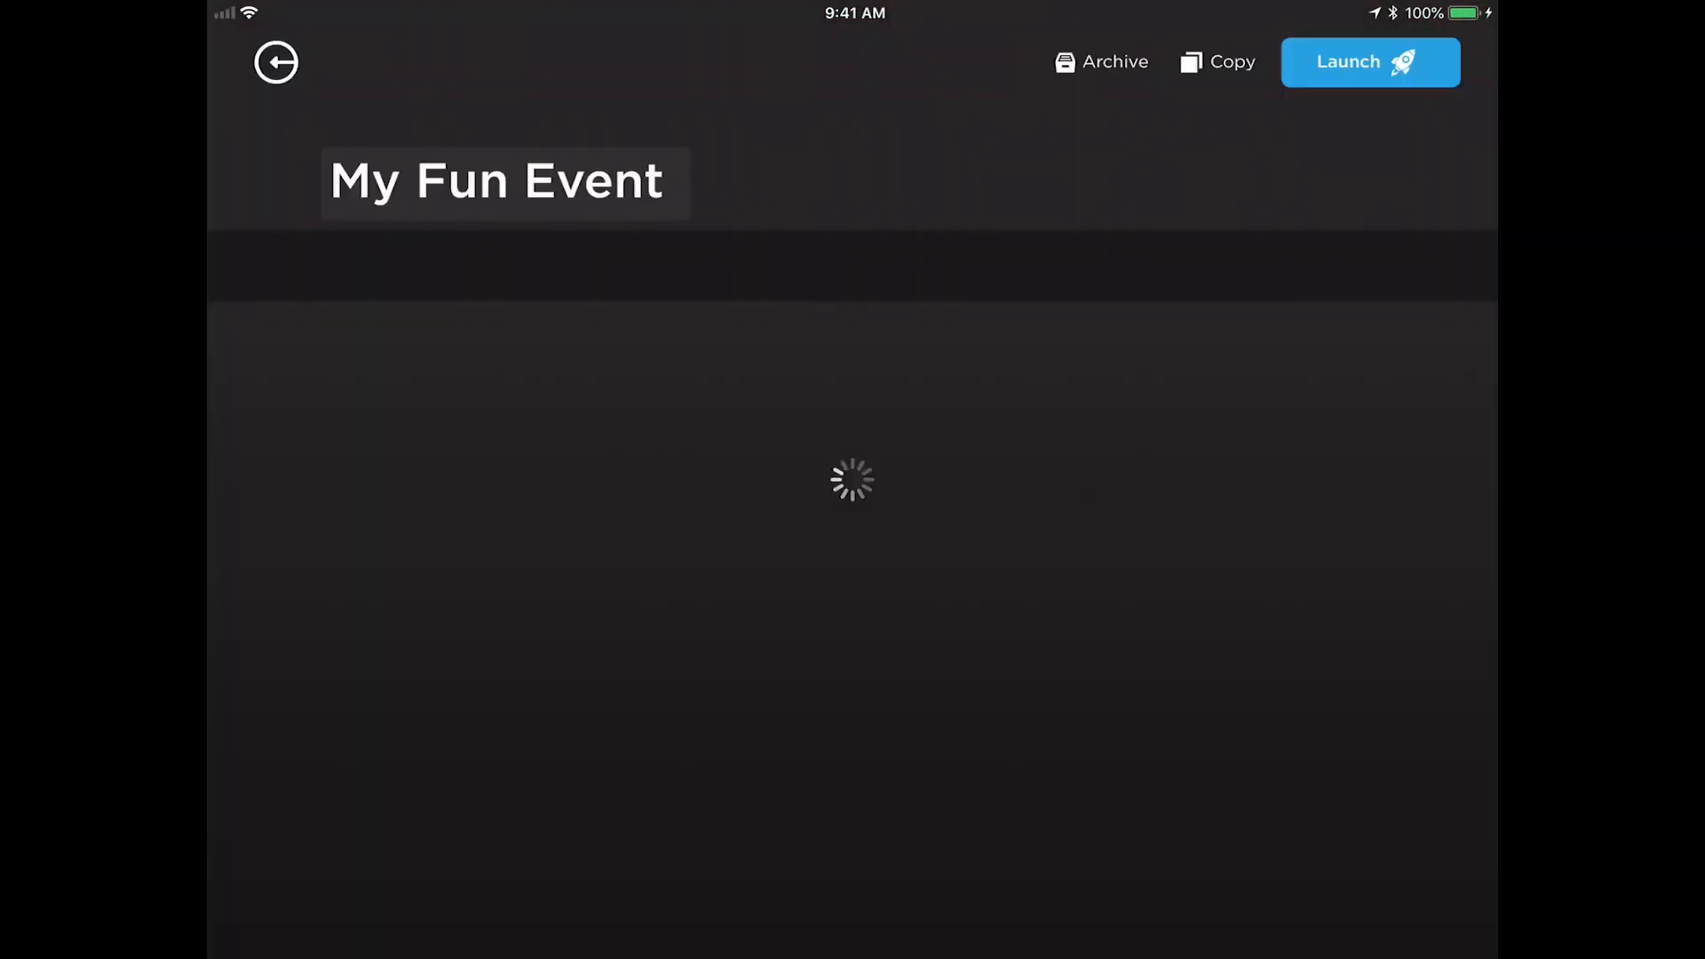